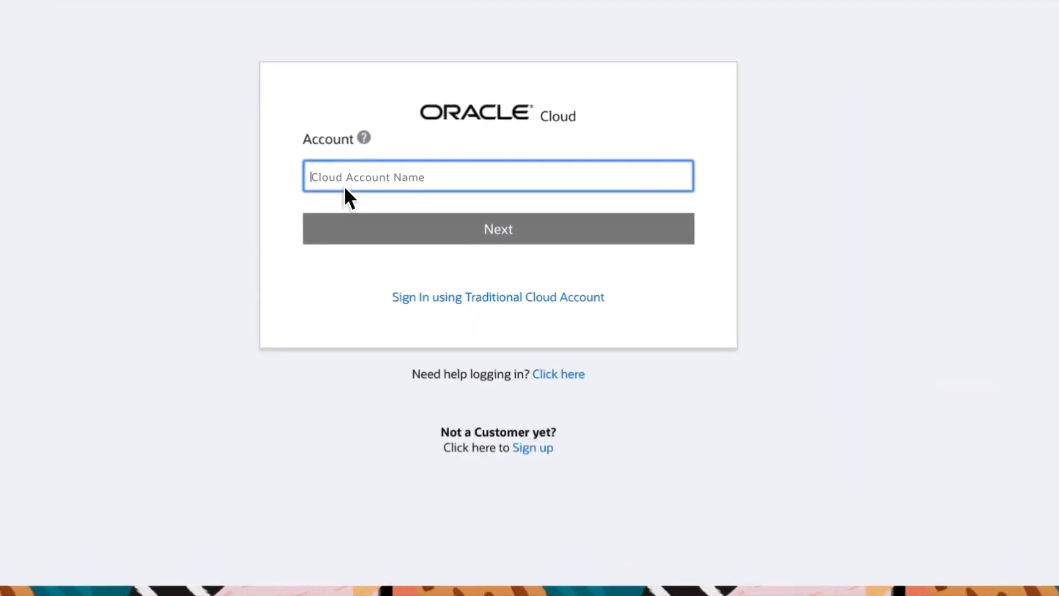
text(OCICLOUD)
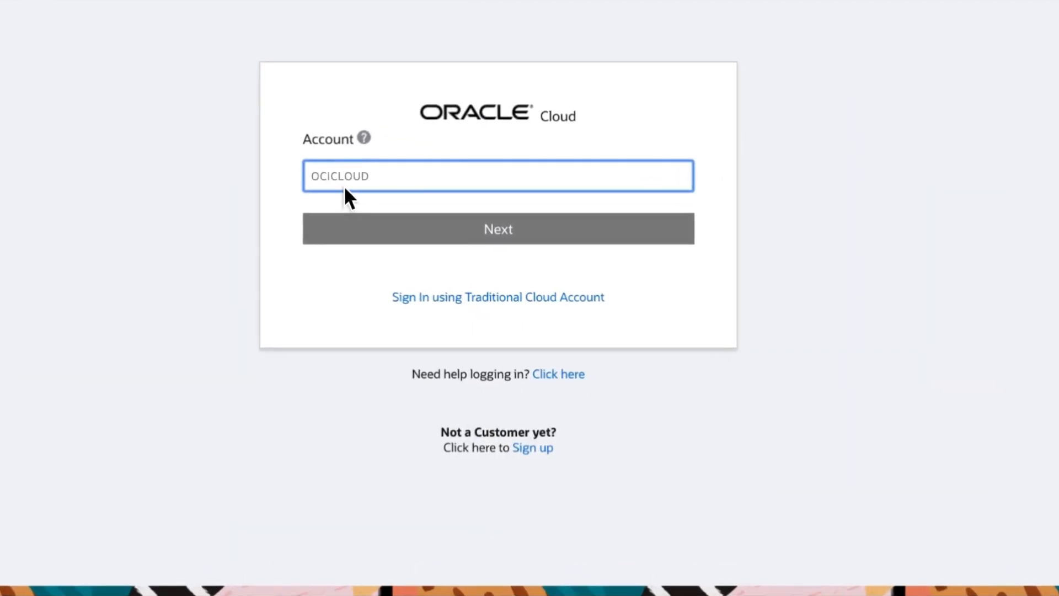
click(497, 228)
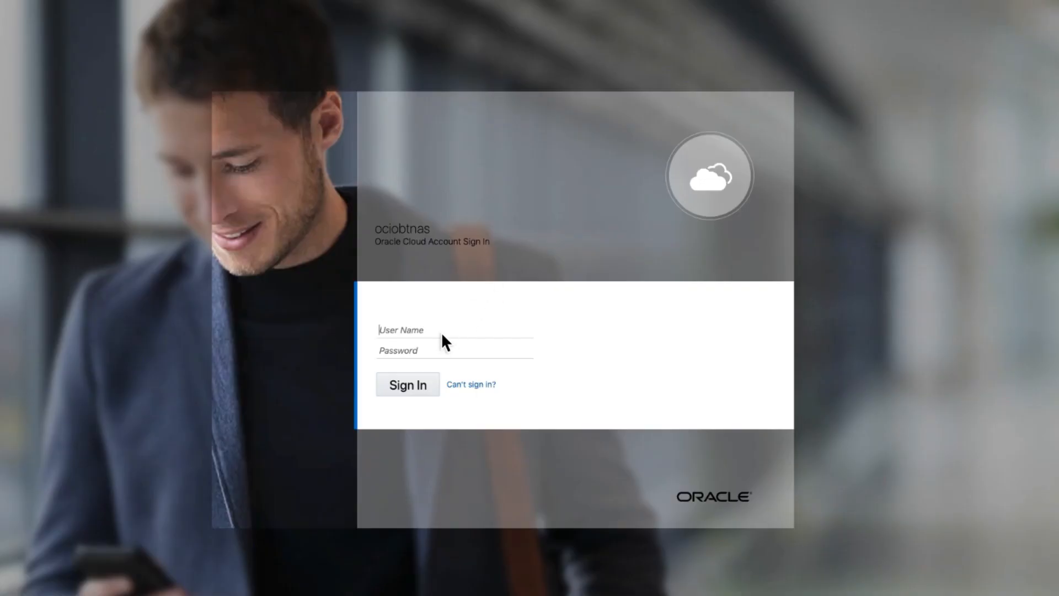
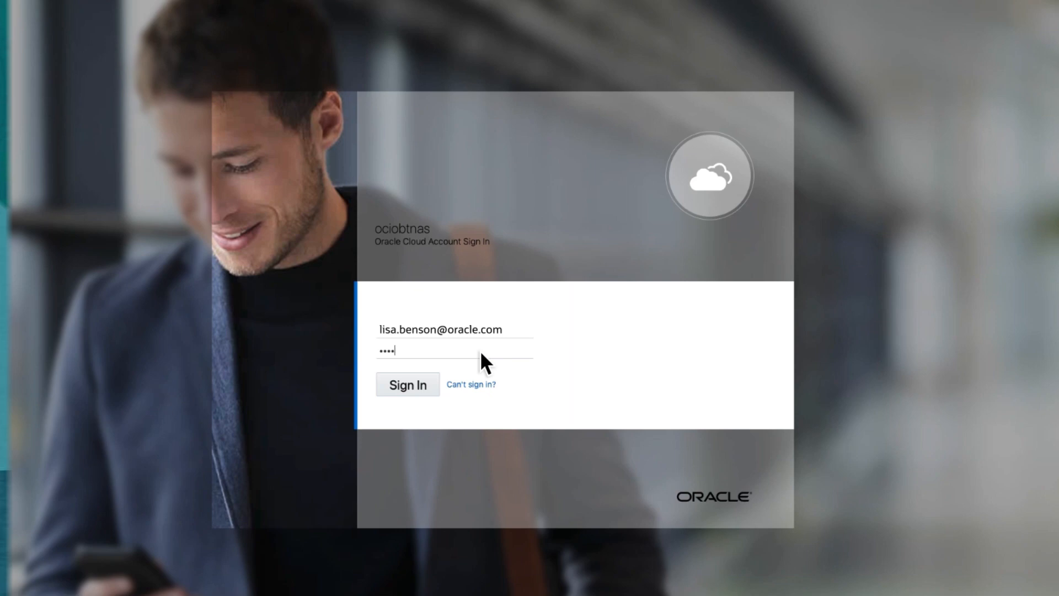
click(407, 385)
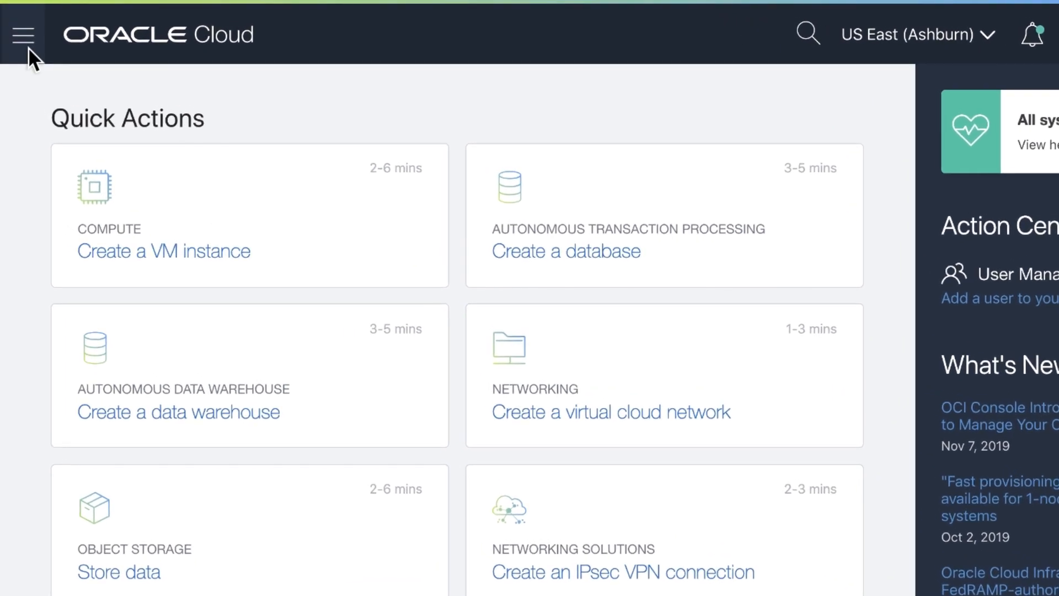
Open the navigation menu and scroll through the service categories down to Analytics
click(23, 34)
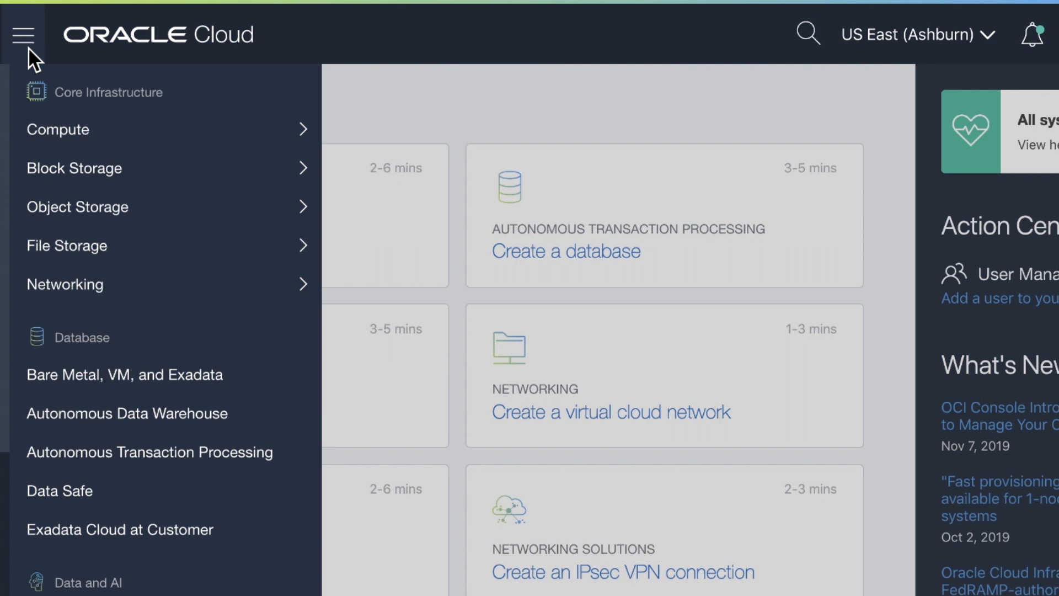
scroll(down, 3)
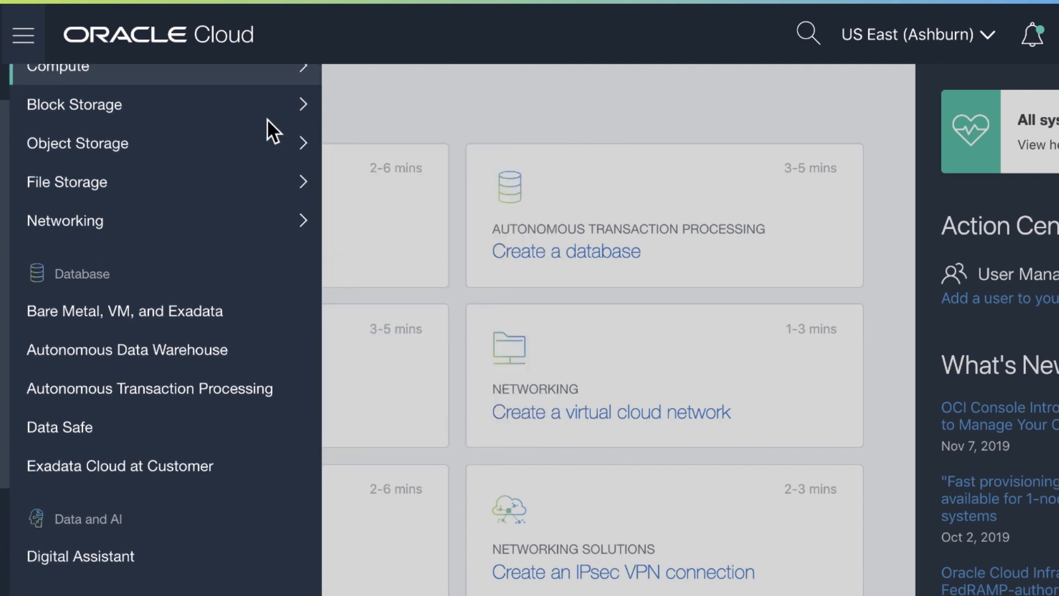
scroll(down, 3)
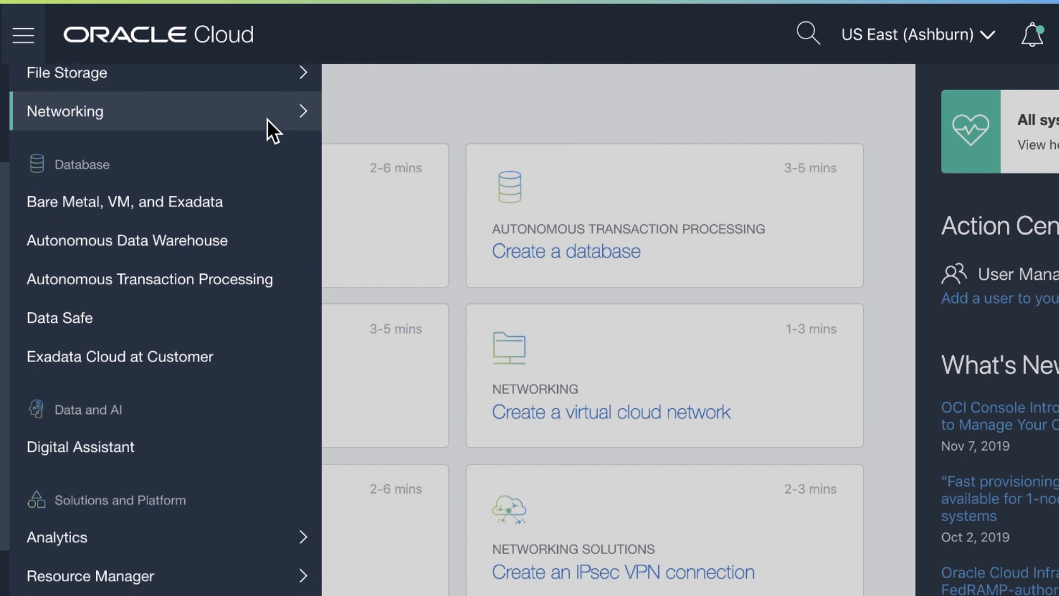
scroll(down, 3)
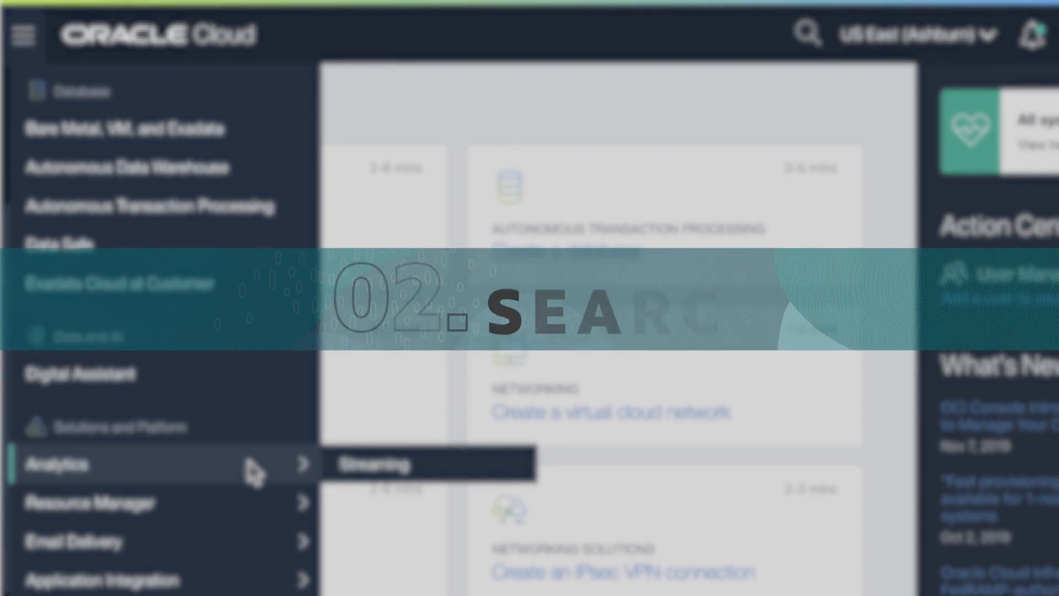
Close the navigation menu and run a console search for 'compute'
click(23, 35)
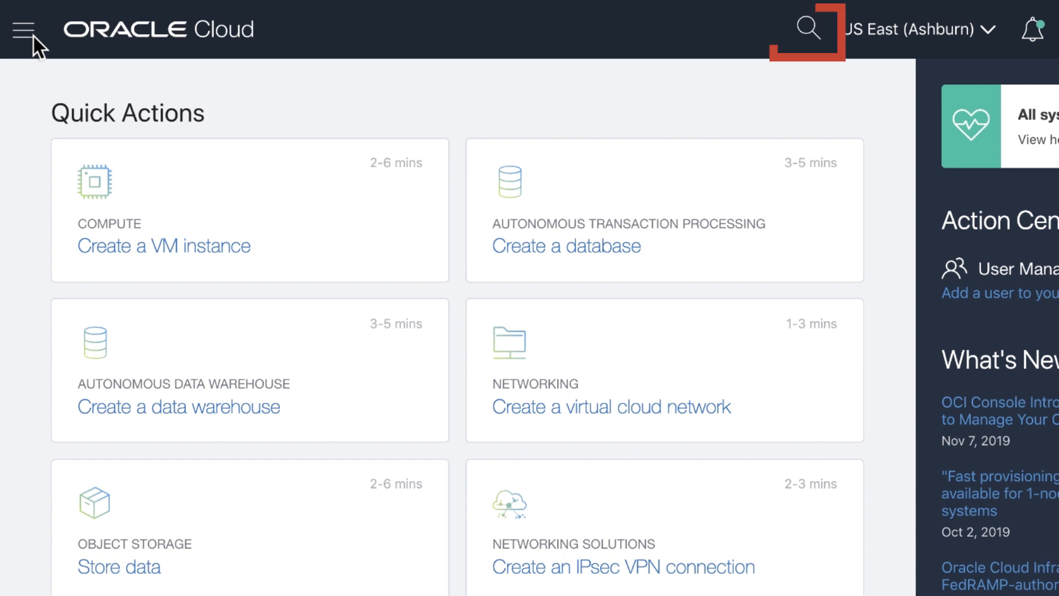
mouse_move(773, 45)
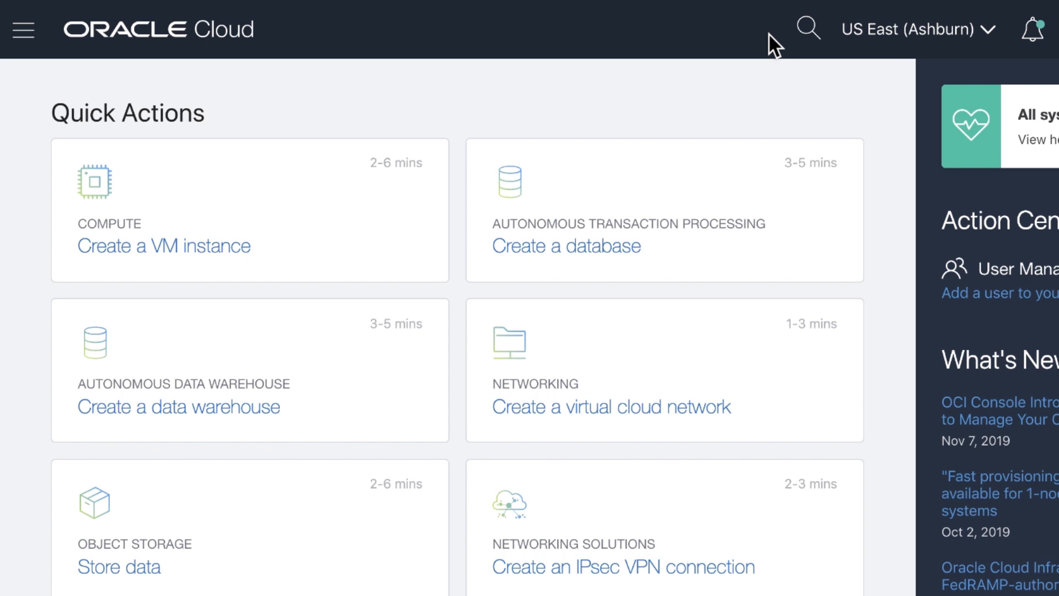
click(808, 29)
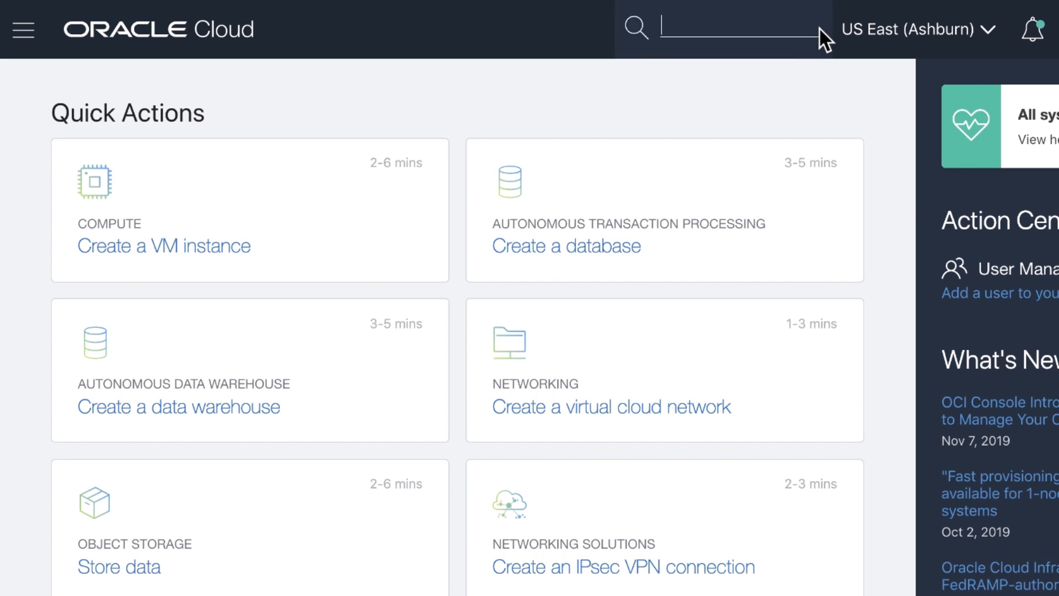
text(compute)
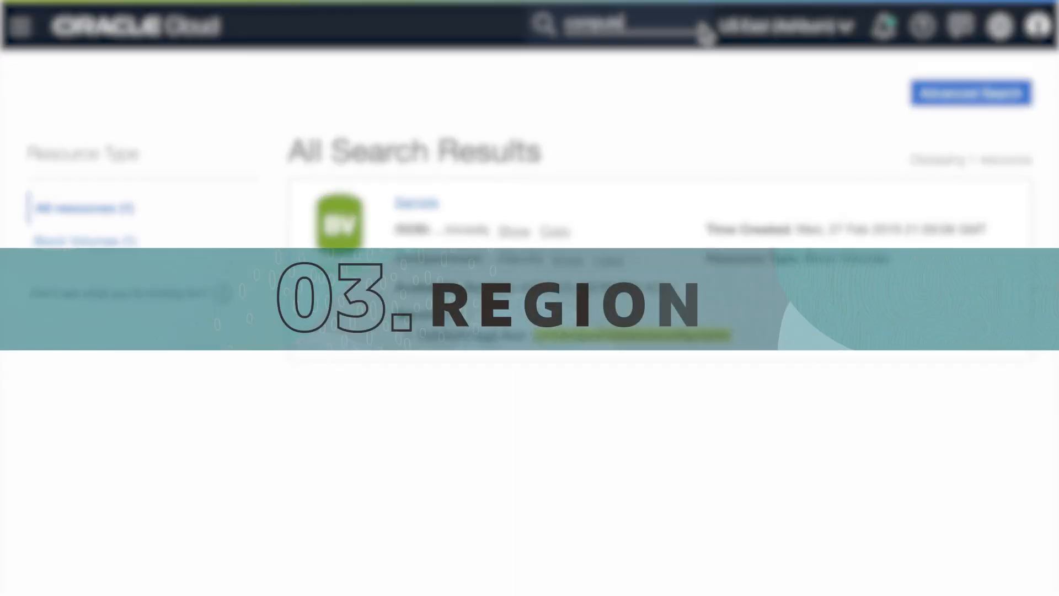
Open the Regions list, with US West (Phoenix) as home, and switch to US East (Ashburn)
click(785, 25)
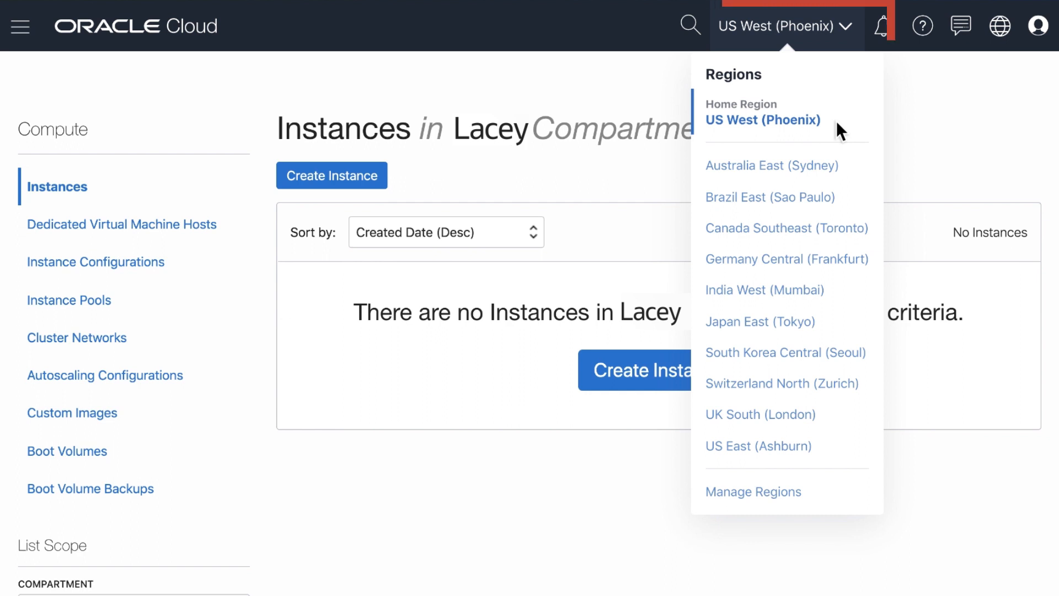
mouse_move(840, 230)
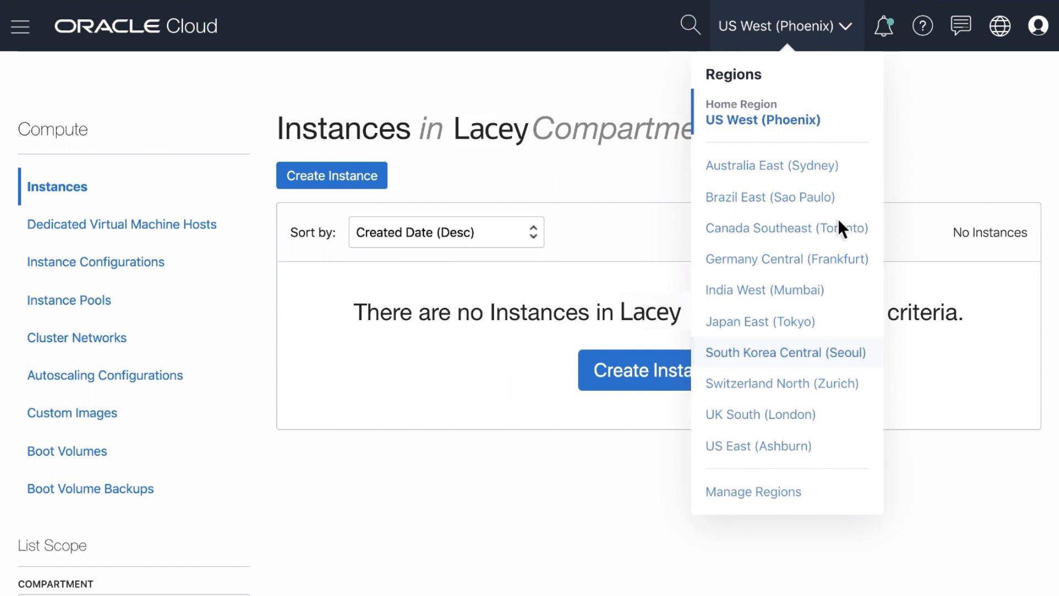
click(758, 446)
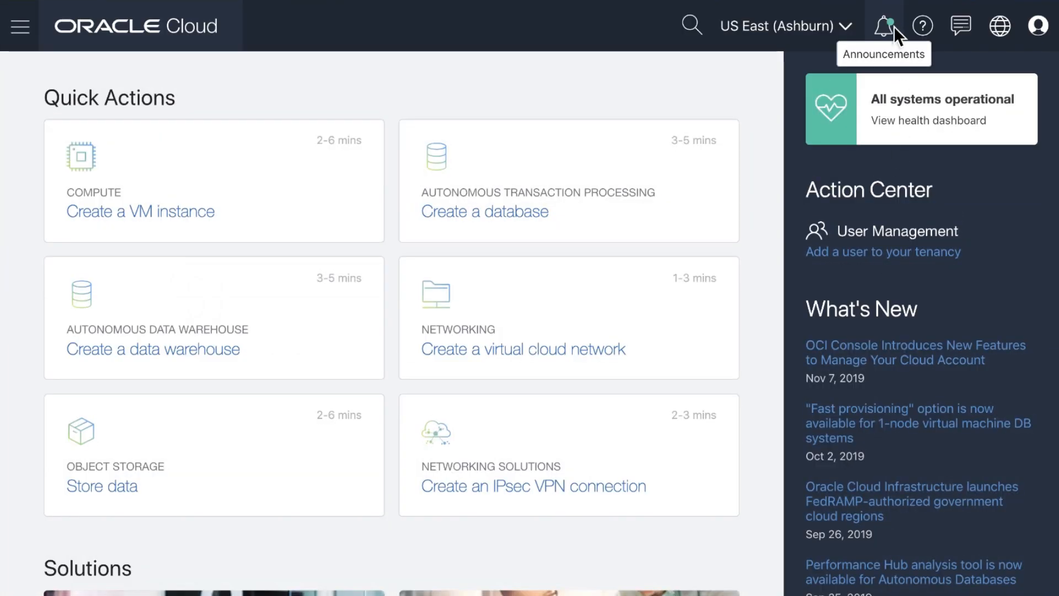
Open Announcements and scroll through required actions, scheduled maintenance and production events
click(887, 25)
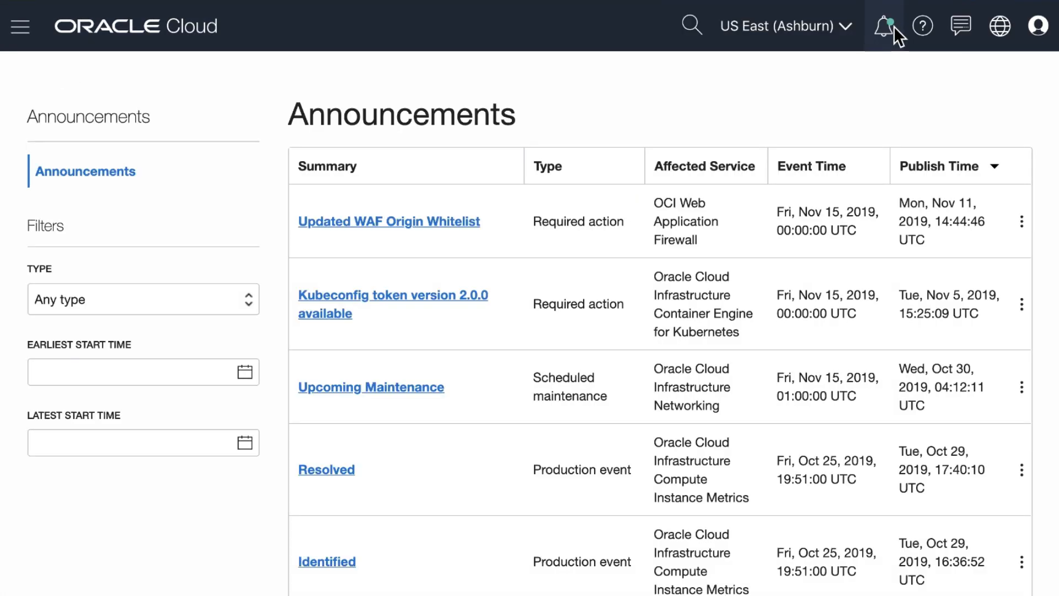
scroll(down, 3)
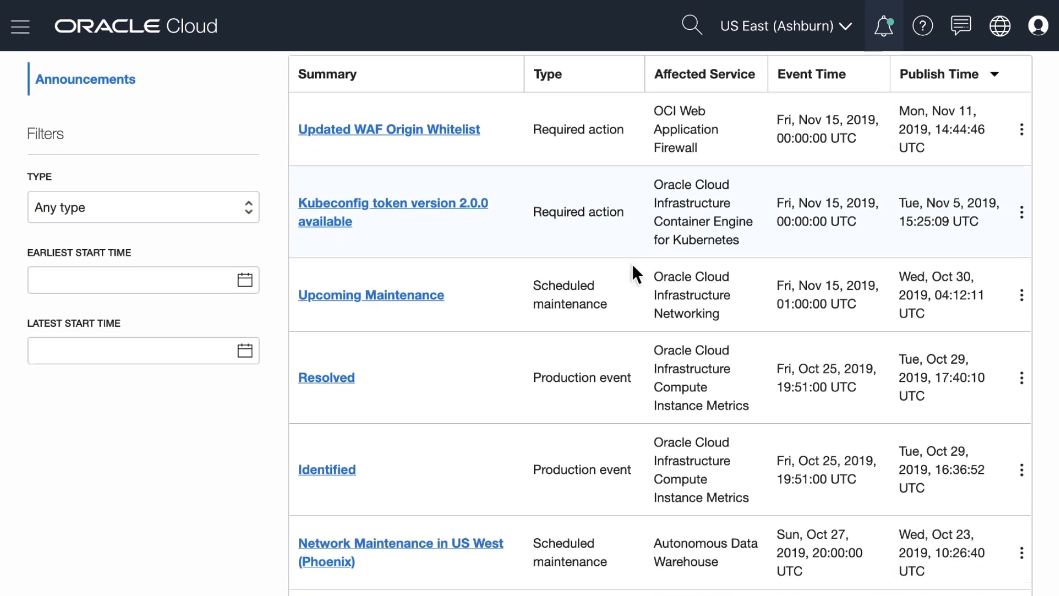
scroll(down, 3)
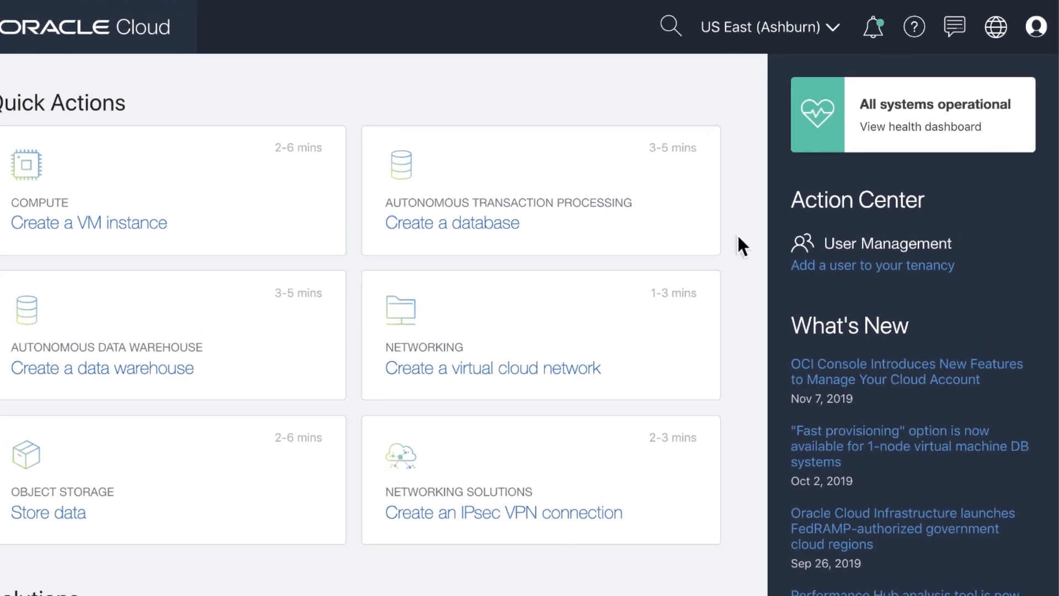
Open the Help menu of documentation and support resources, then close it
click(909, 27)
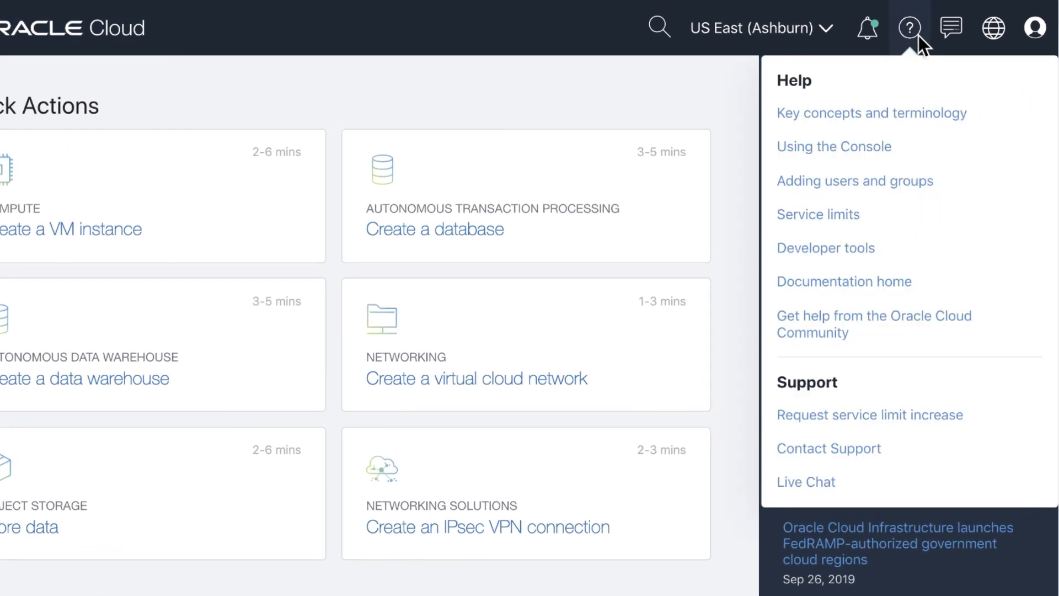
mouse_move(927, 98)
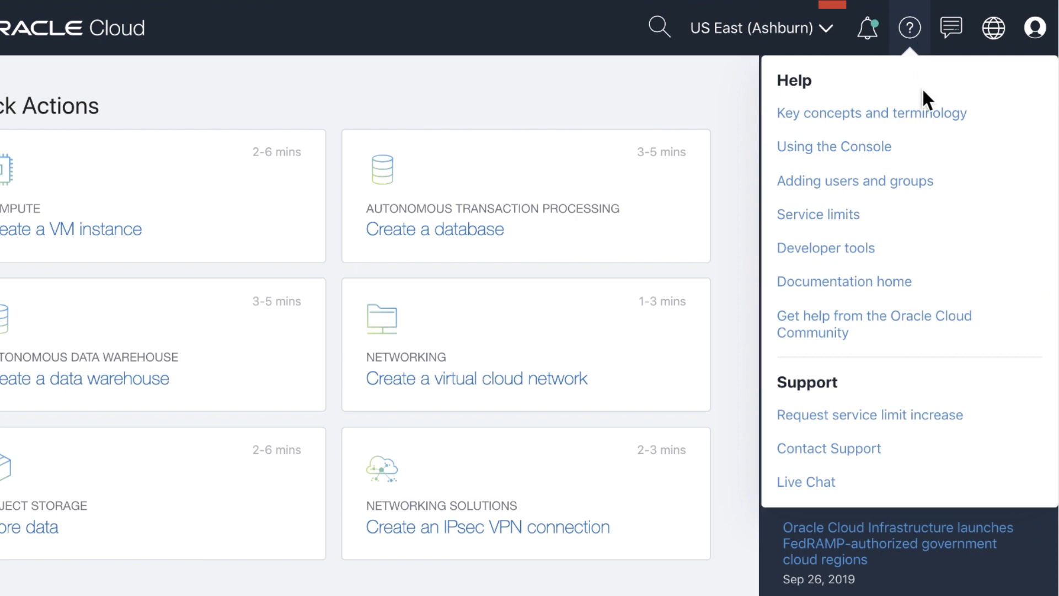
click(843, 282)
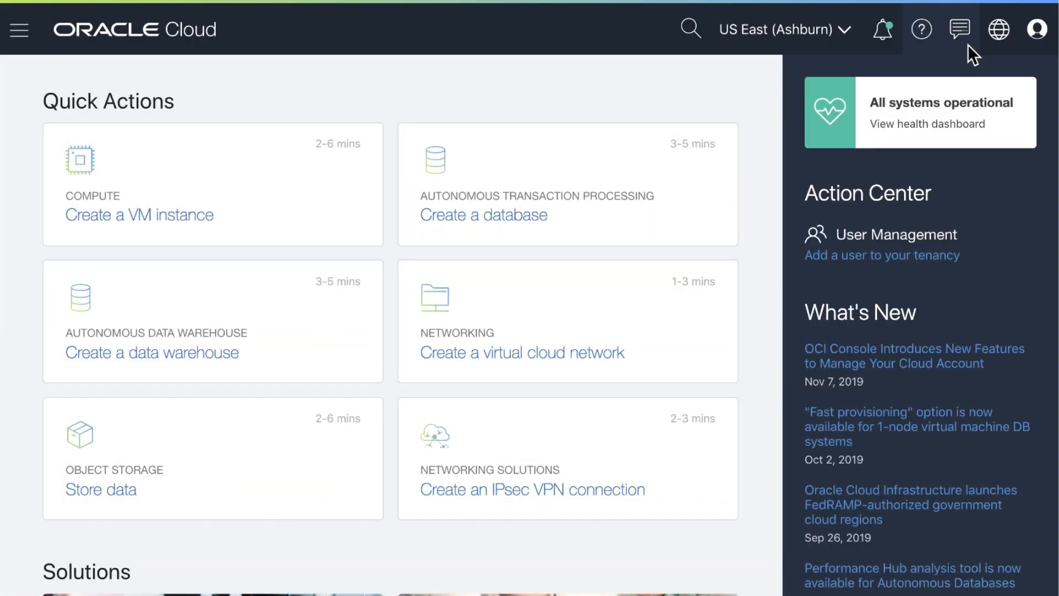
Open the chat panel, then show the display language list with English selected
click(959, 29)
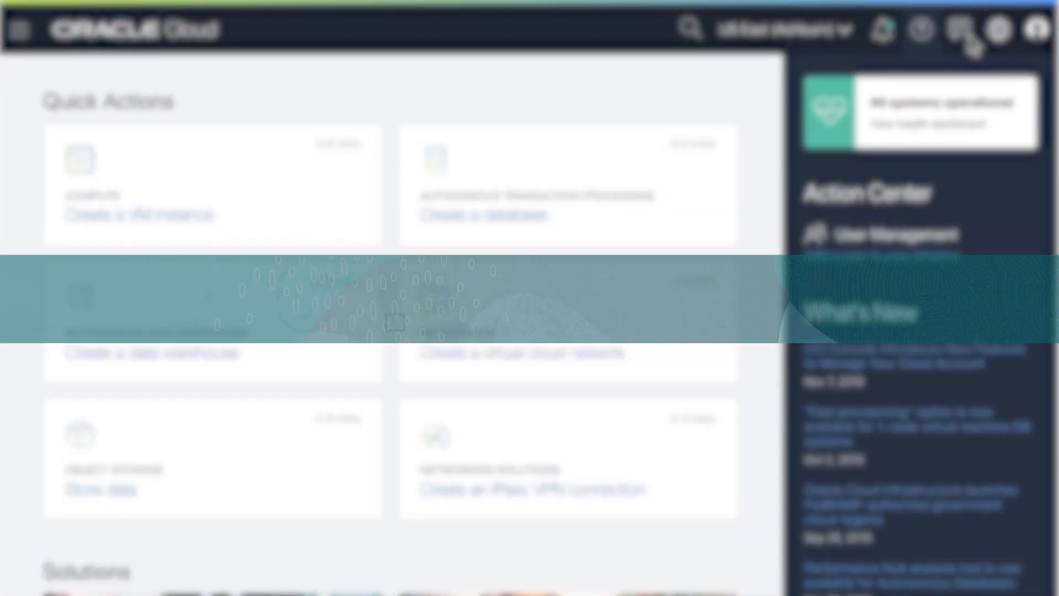
click(999, 30)
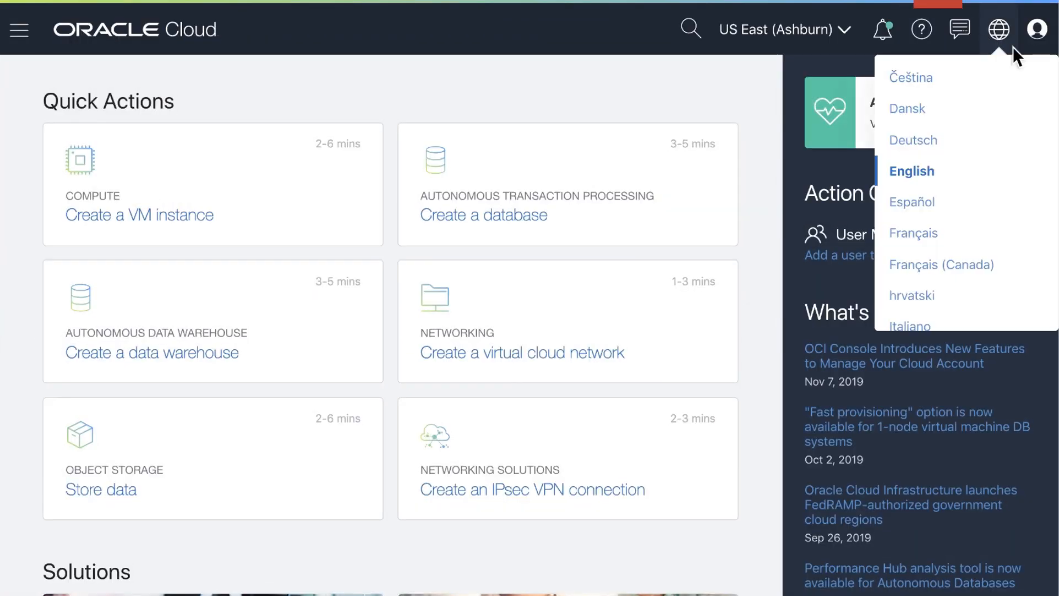